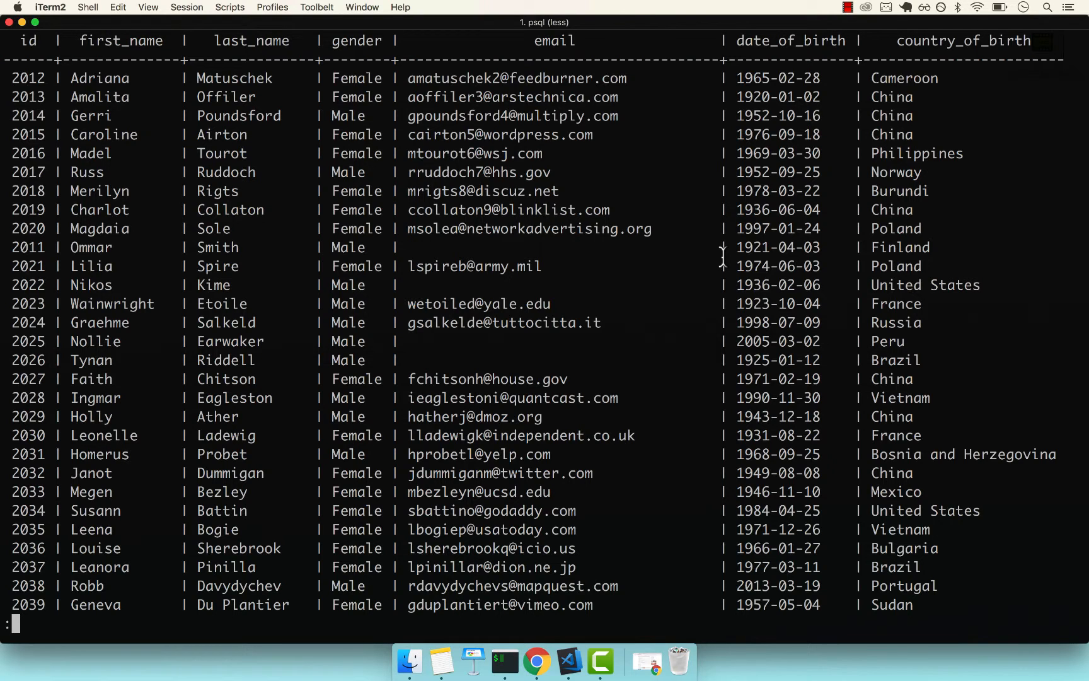
pyautogui.moveTo(206, 193)
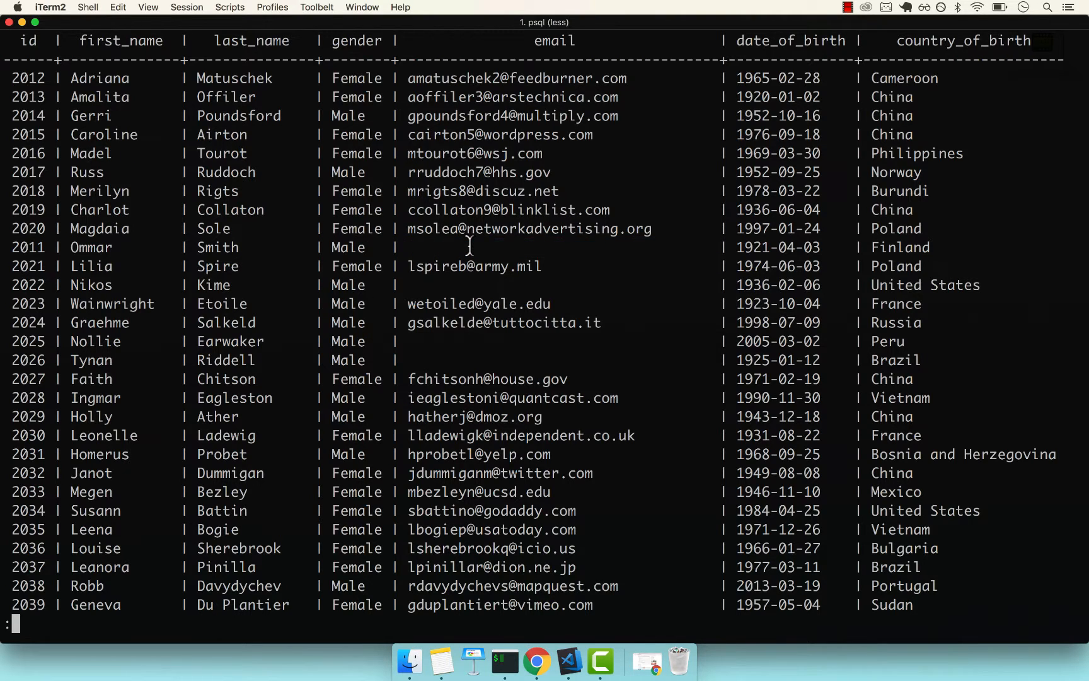
pyautogui.press('q')
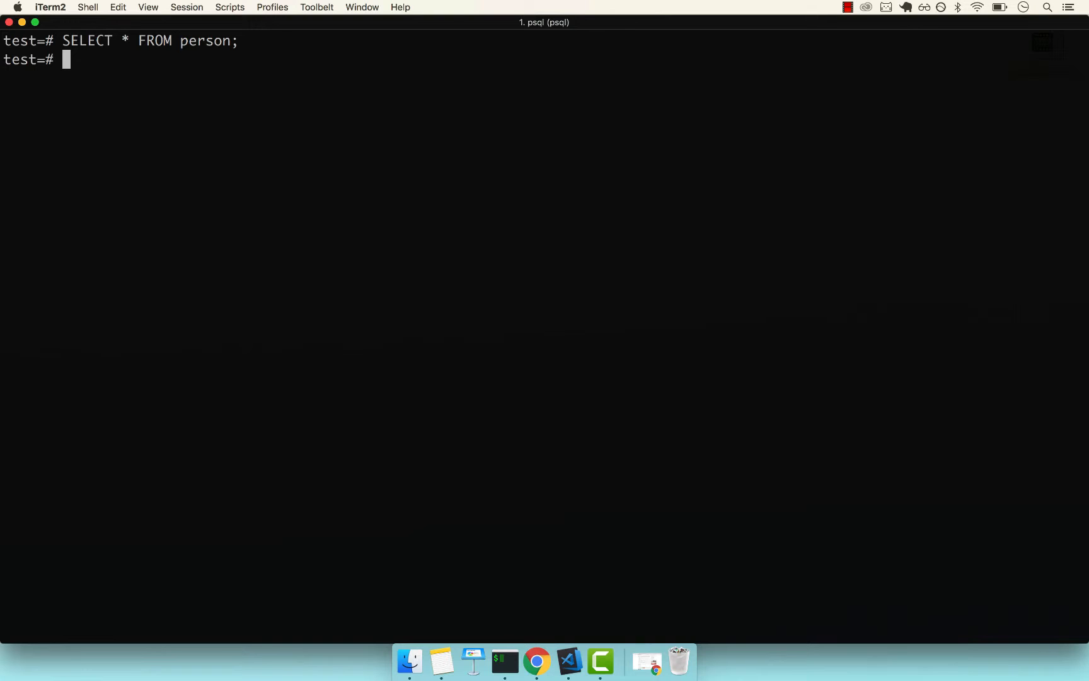
pyautogui.write('UPDA')
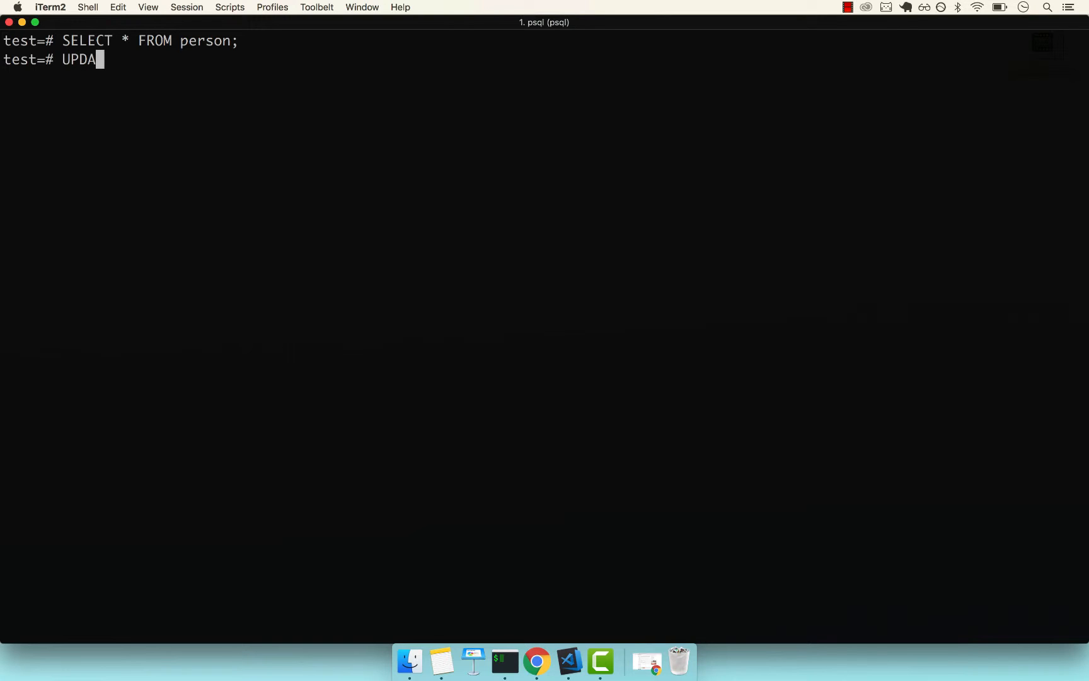
pyautogui.write('TE')
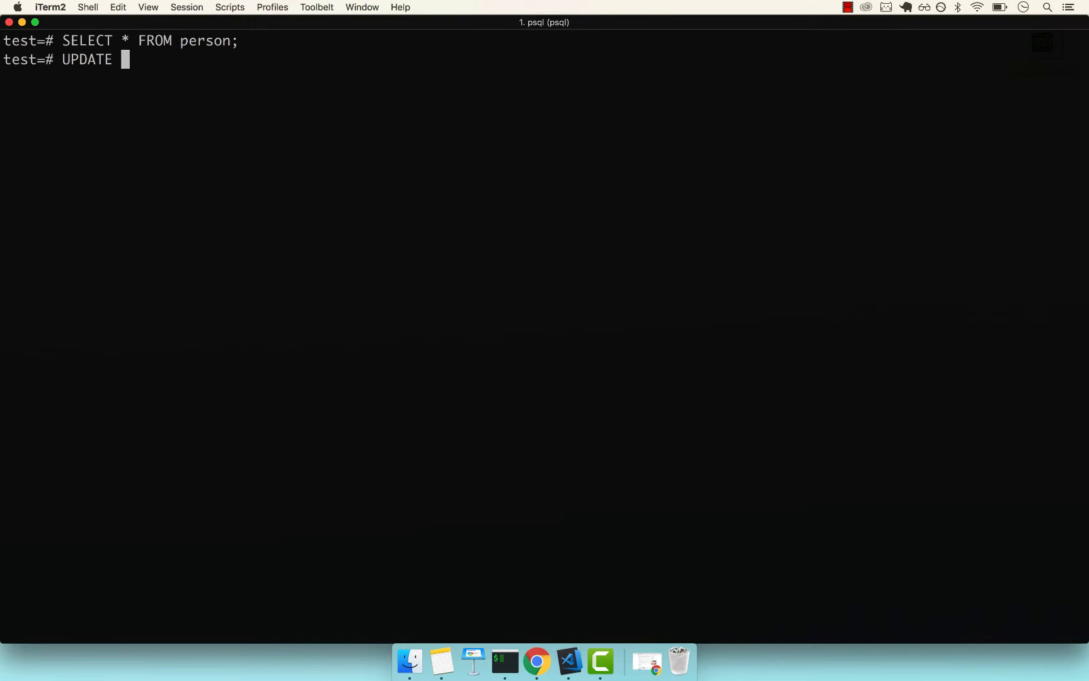
pyautogui.write('person')
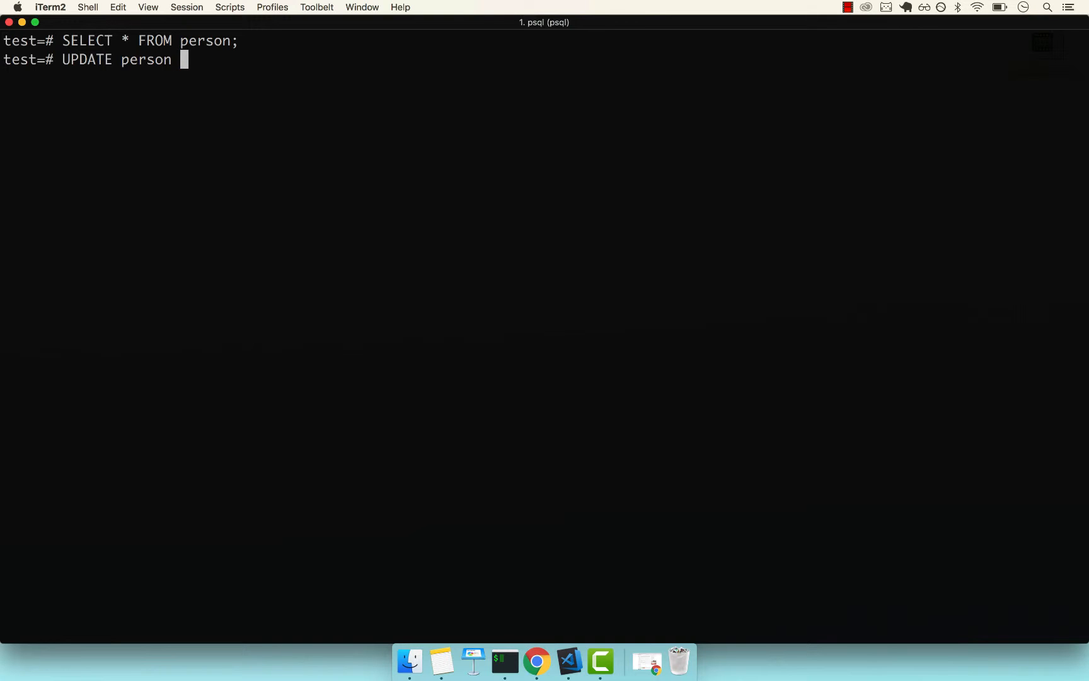
pyautogui.write('SE')
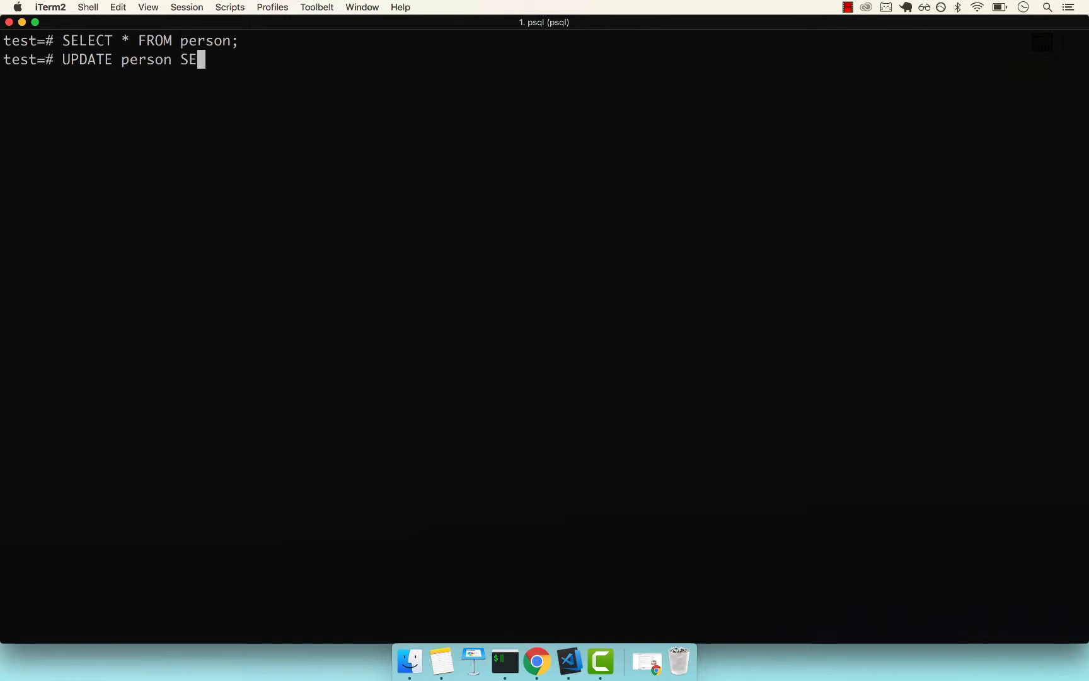
pyautogui.write('T')
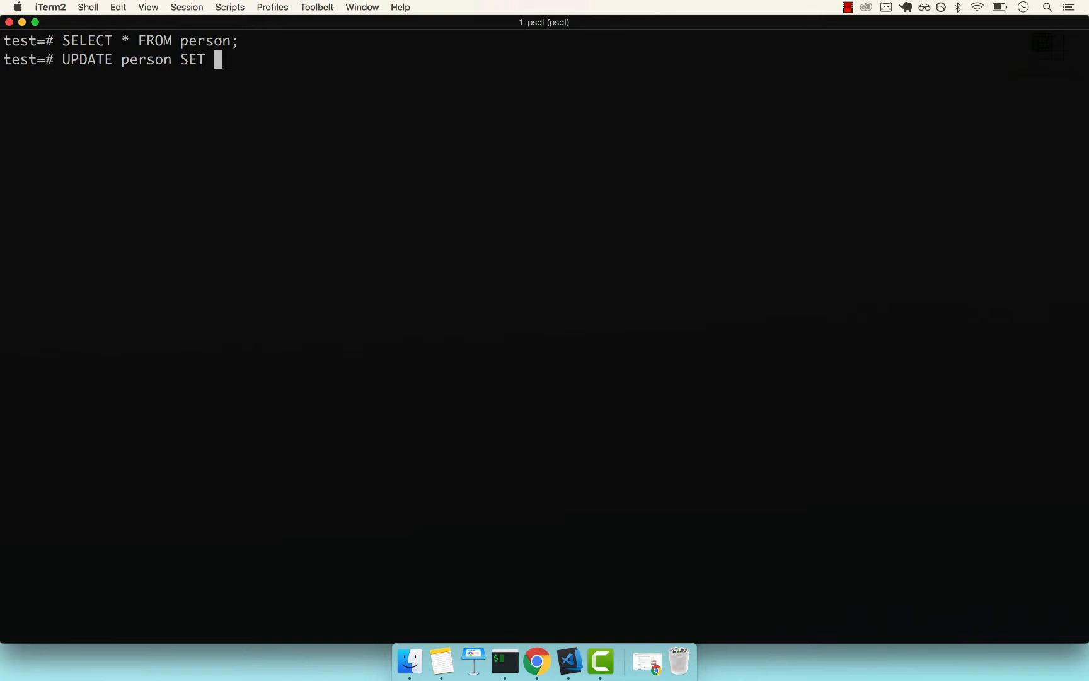
pyautogui.write('e')
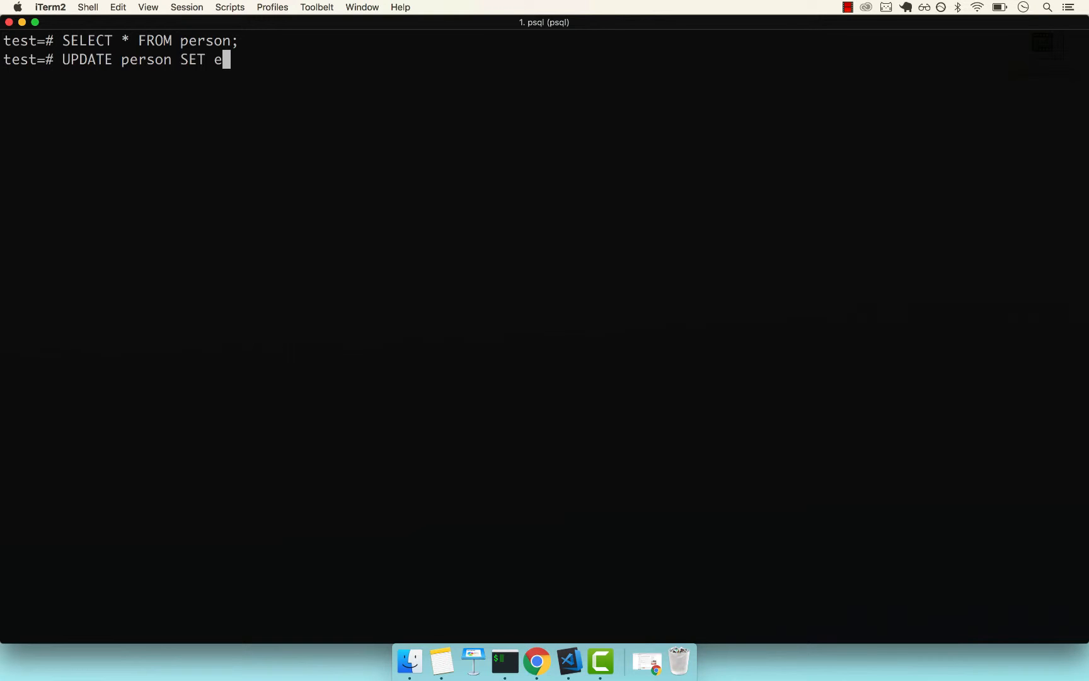
pyautogui.write('mail')
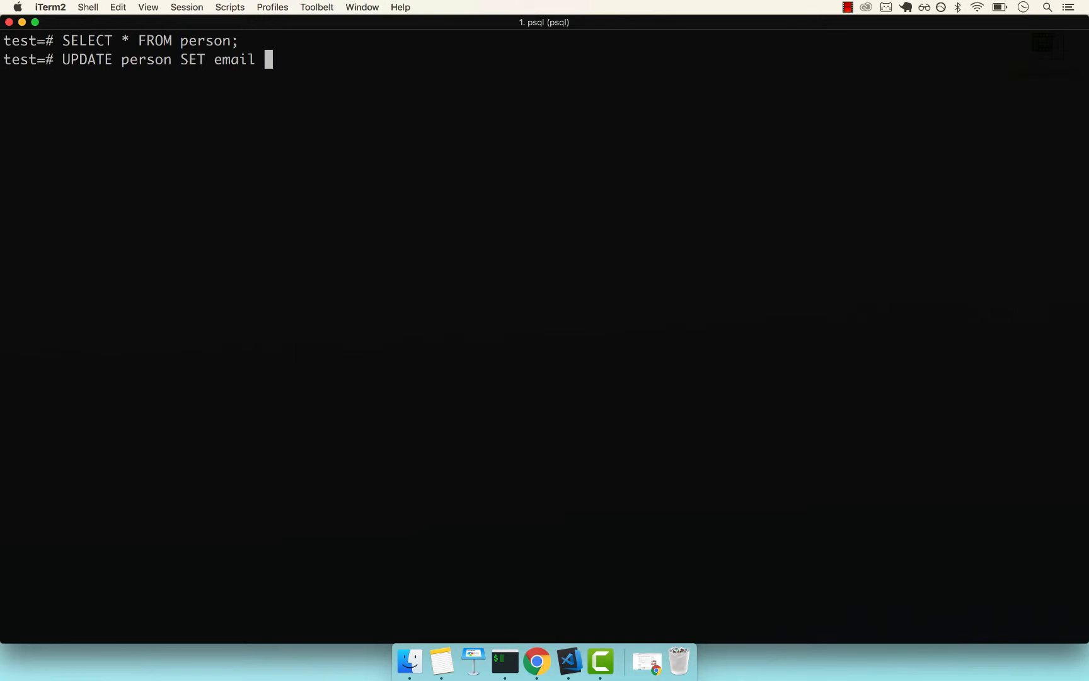
pyautogui.write('= ;')
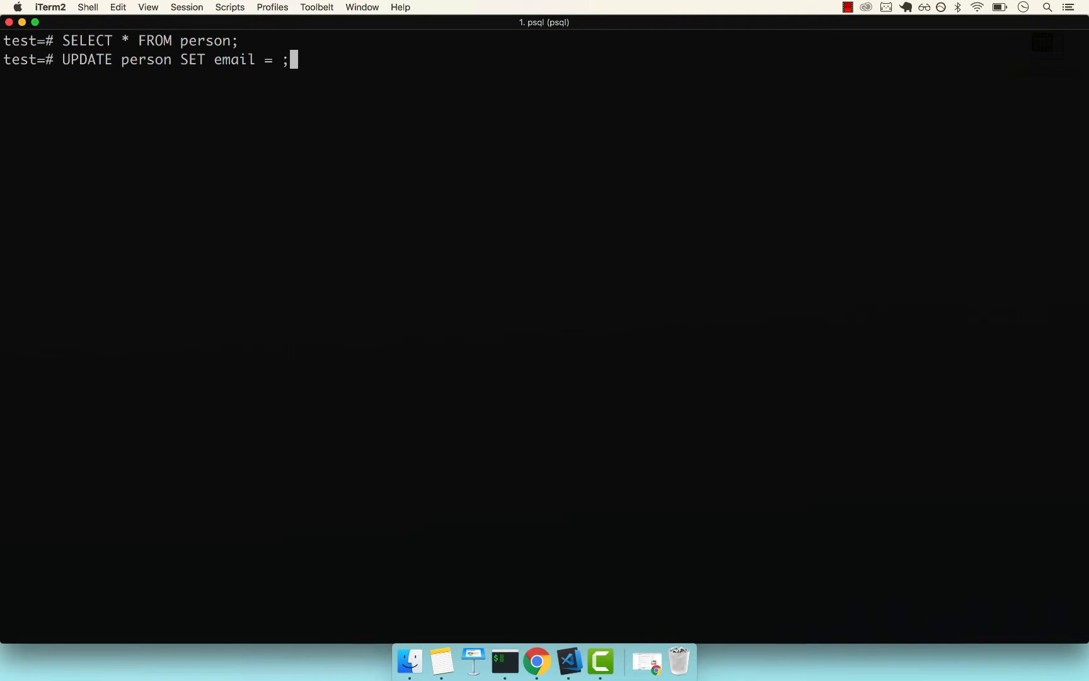
pyautogui.write("'")
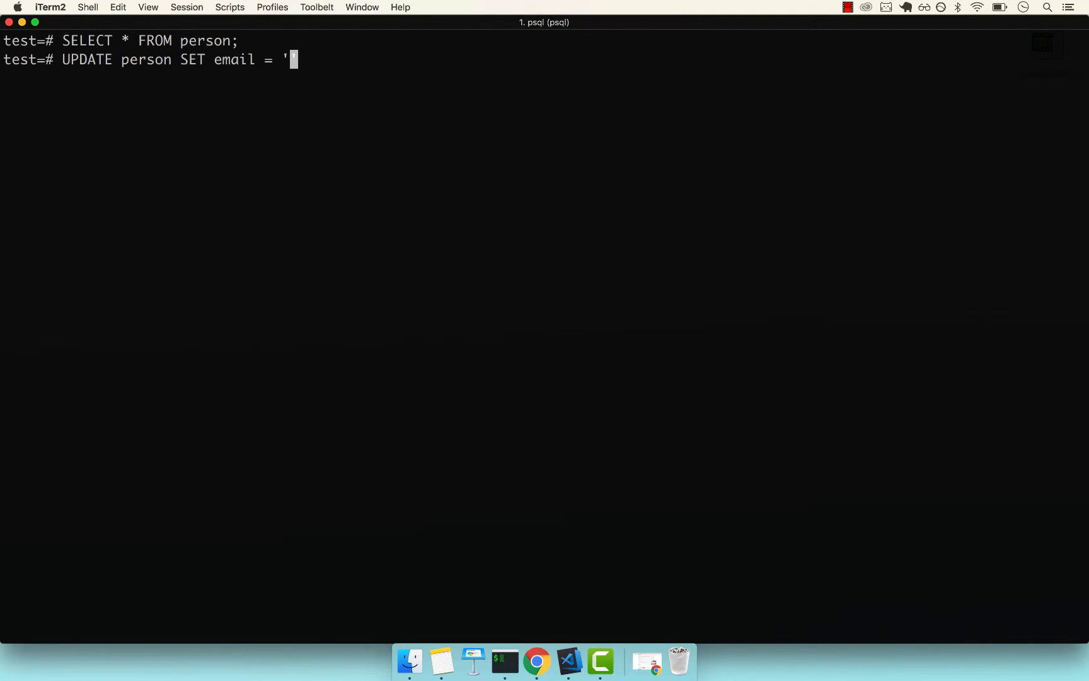
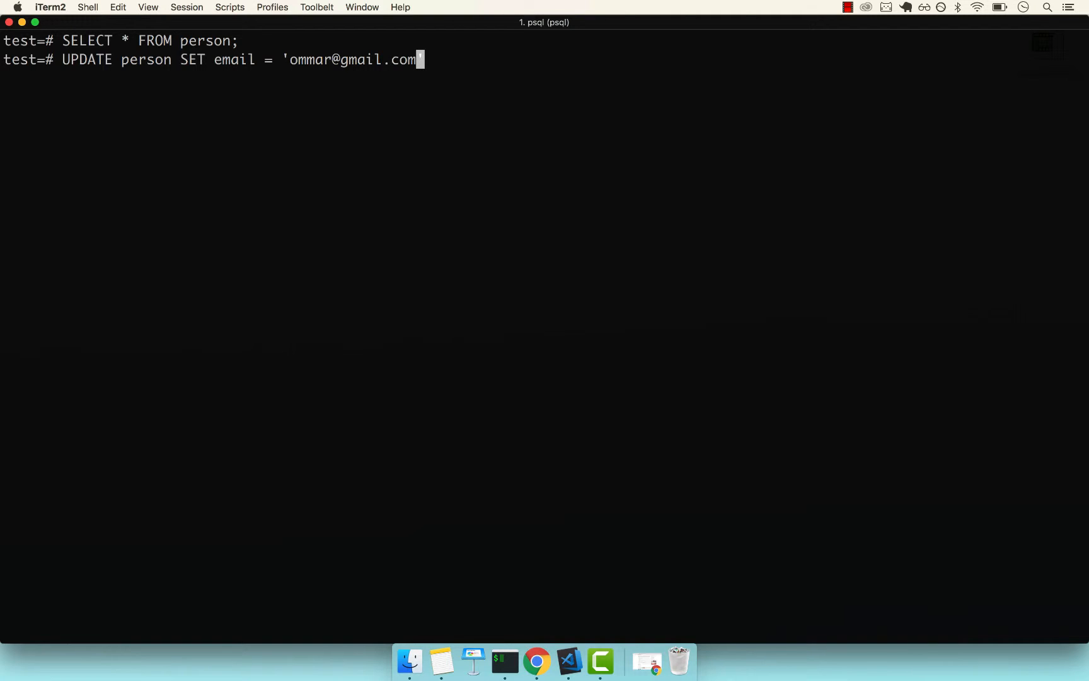
pyautogui.write("';")
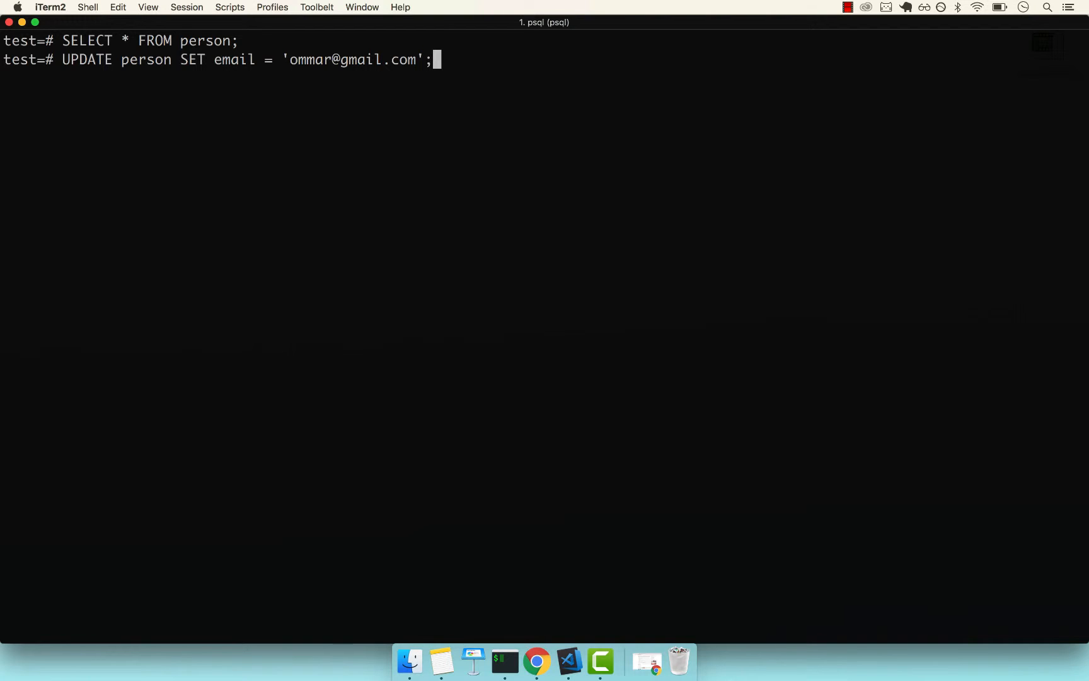
# Restrict the email update with WHERE id = 2011 and run it, updating one row.
pyautogui.press('backspace')
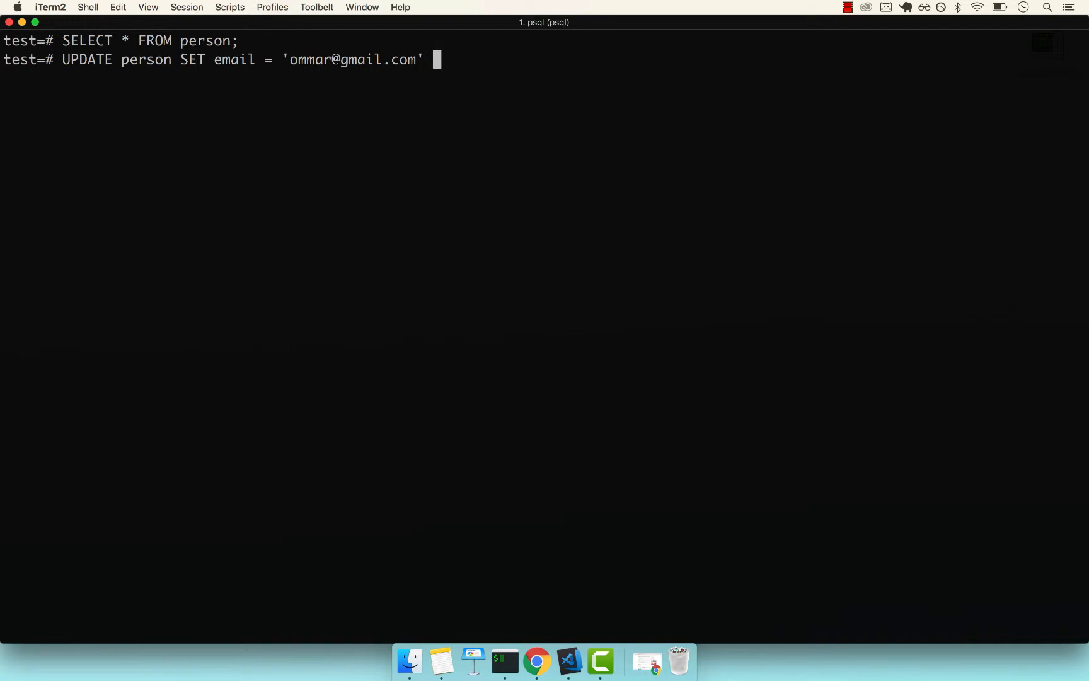
pyautogui.write('WHER')
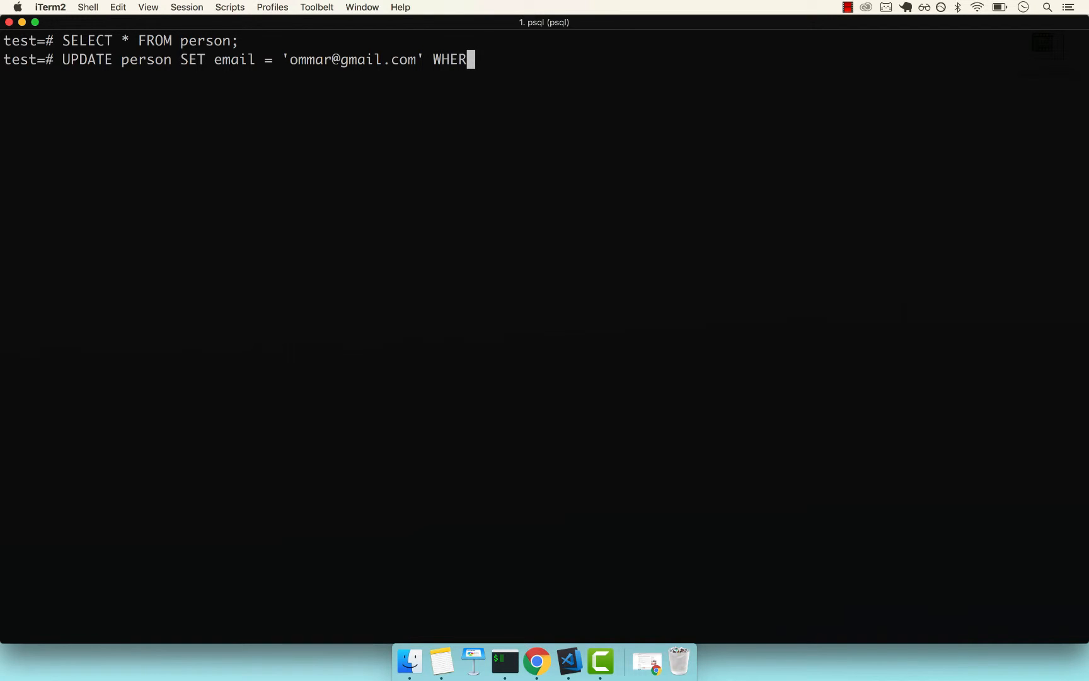
pyautogui.write('E')
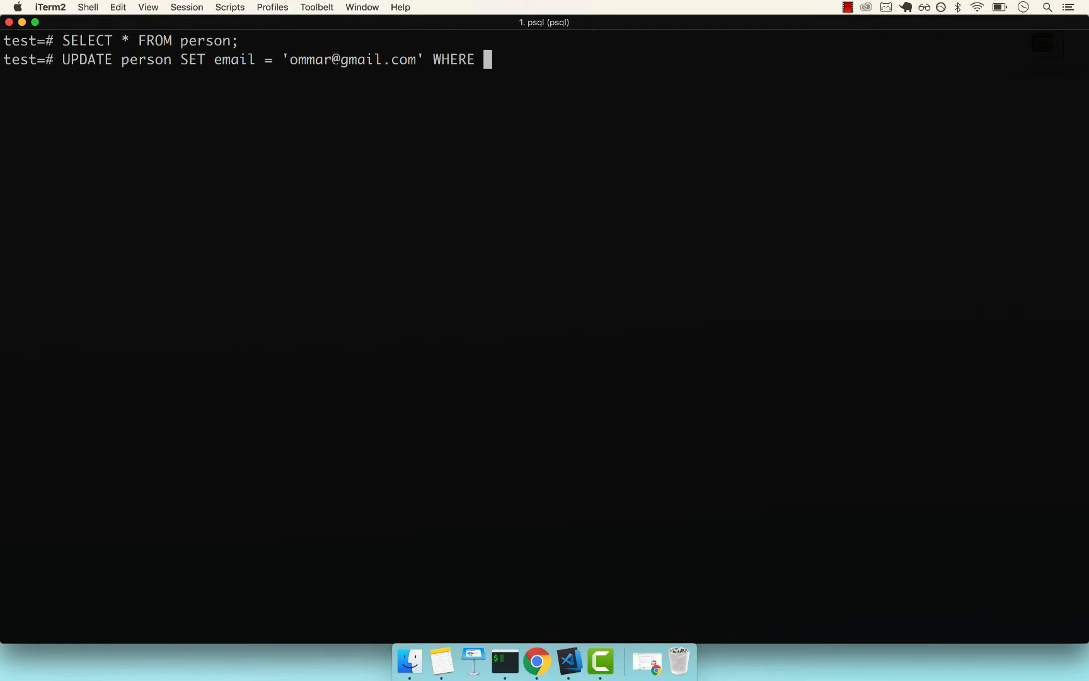
pyautogui.write('id')
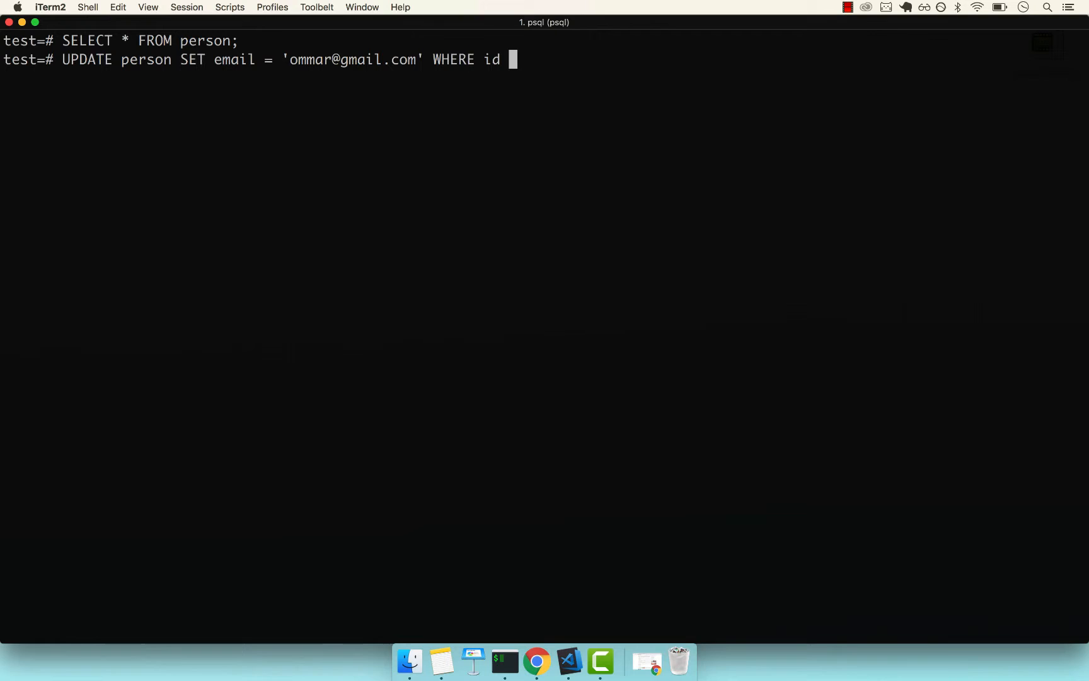
pyautogui.write('= 20')
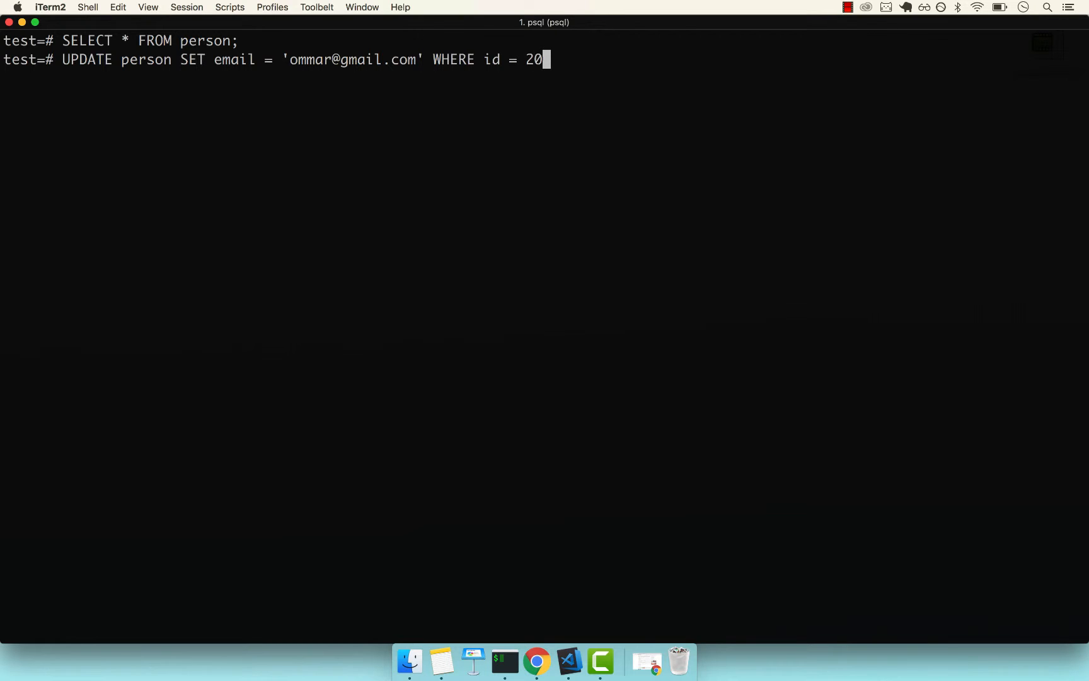
pyautogui.write('11;')
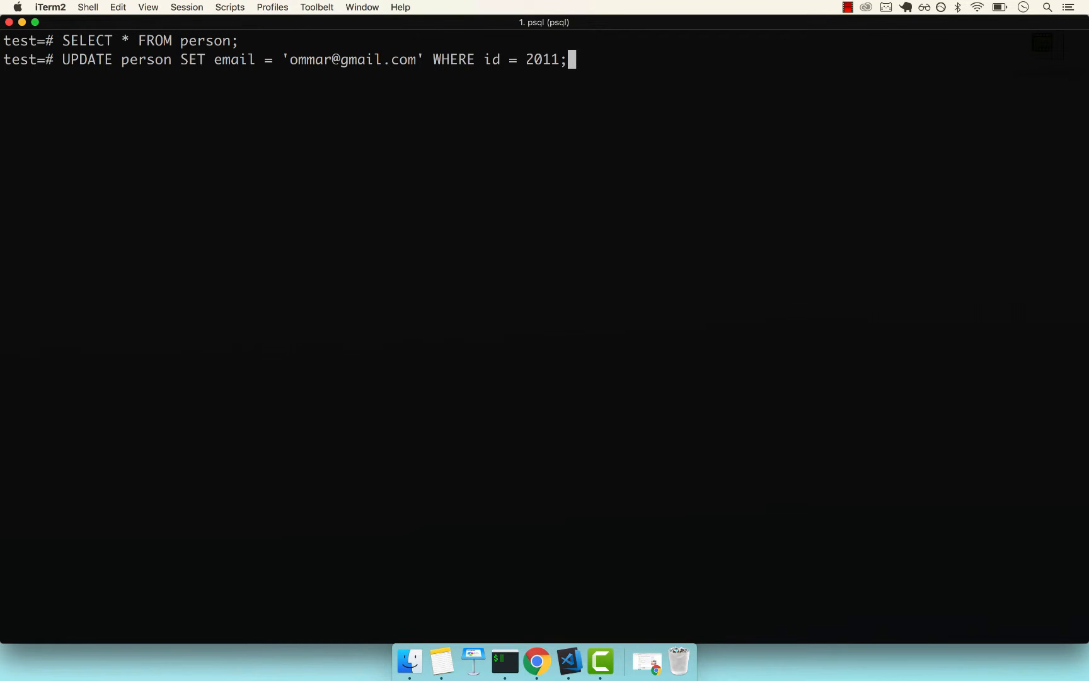
pyautogui.press('Return')
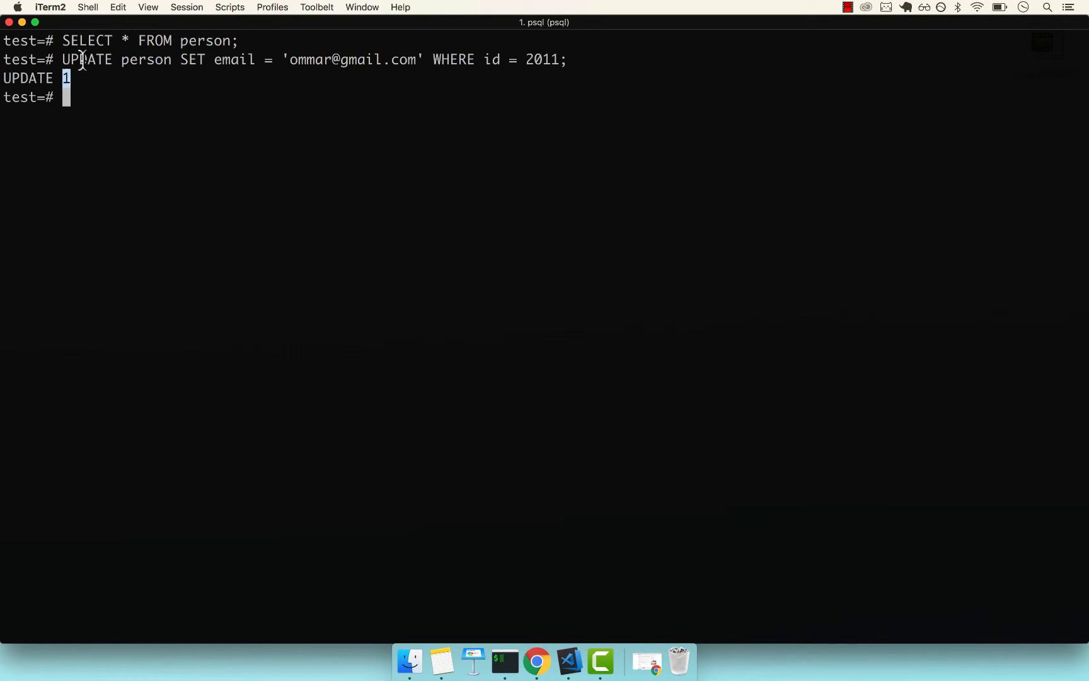
pyautogui.moveTo(100, 110)
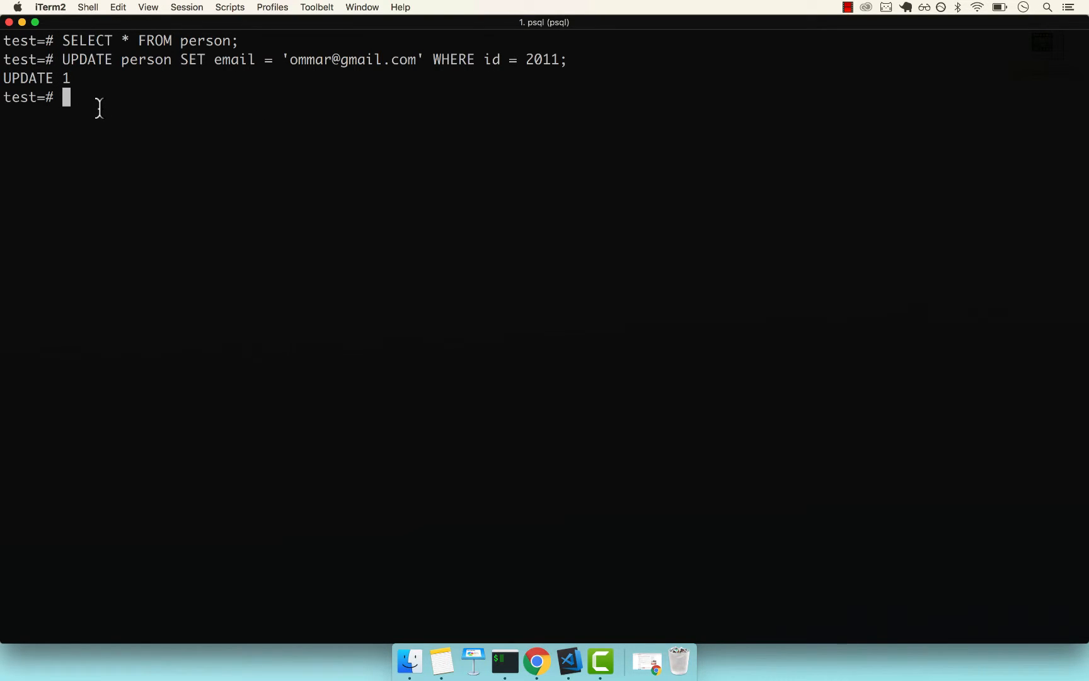
pyautogui.write('SELECT *')
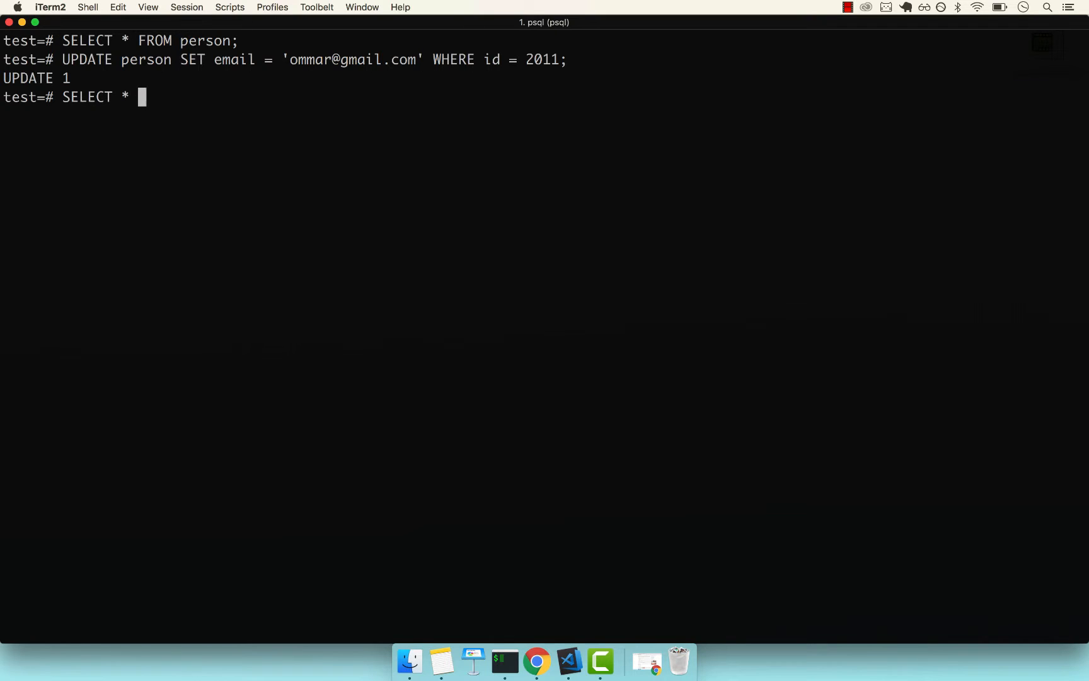
pyautogui.write('FROM perosn')
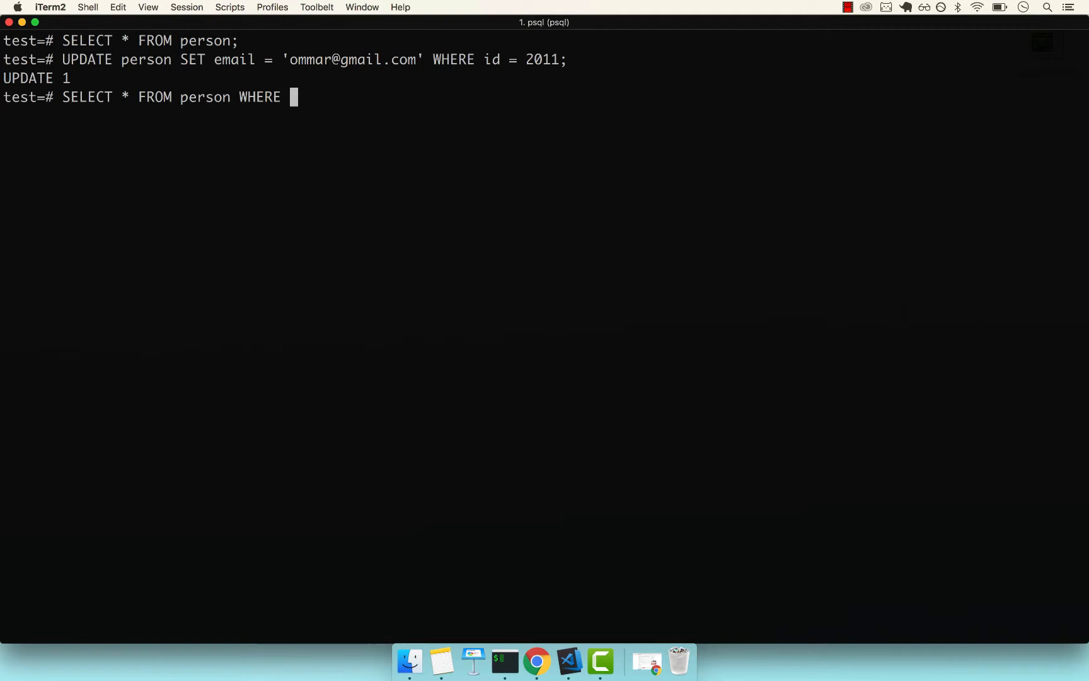
pyautogui.write('id = 20')
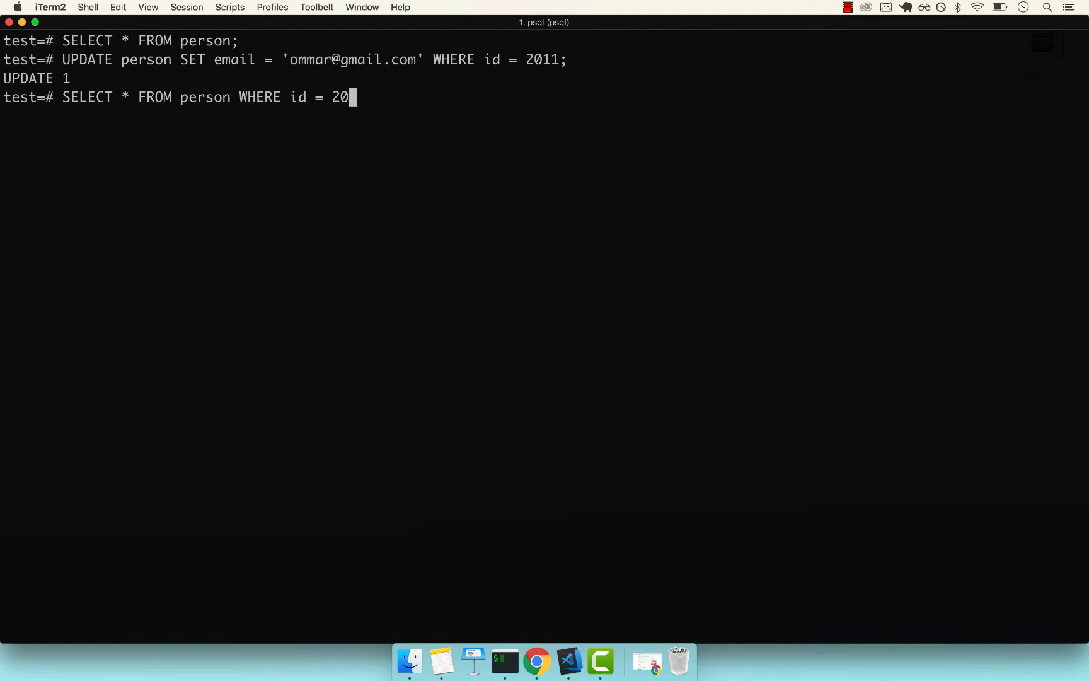
pyautogui.write('11;')
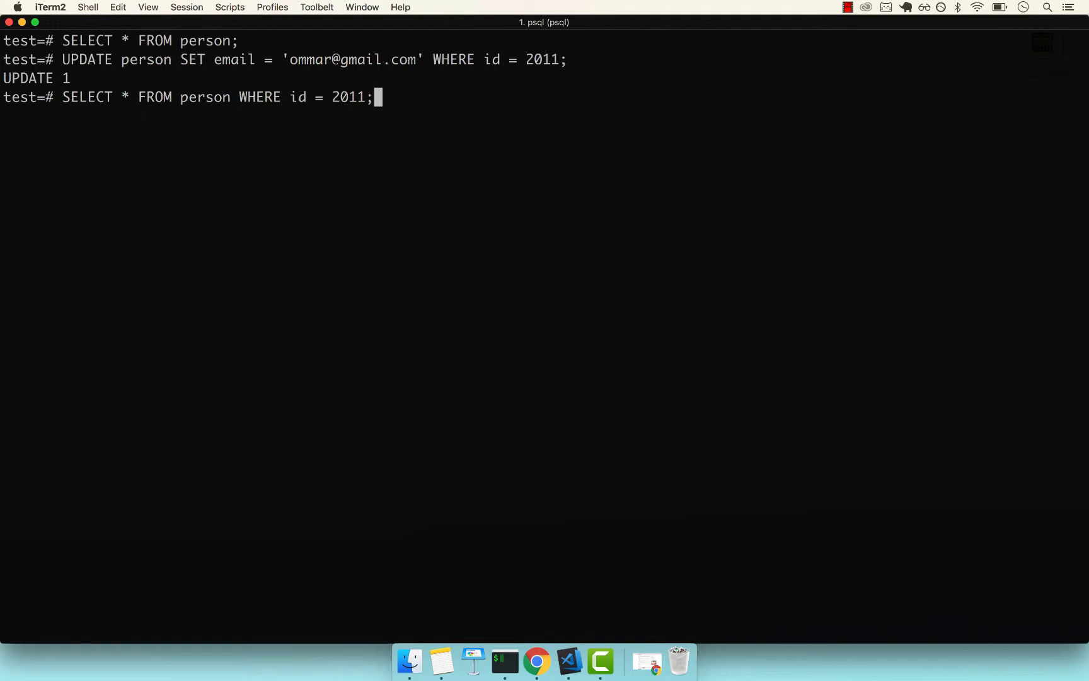
pyautogui.press('Return')
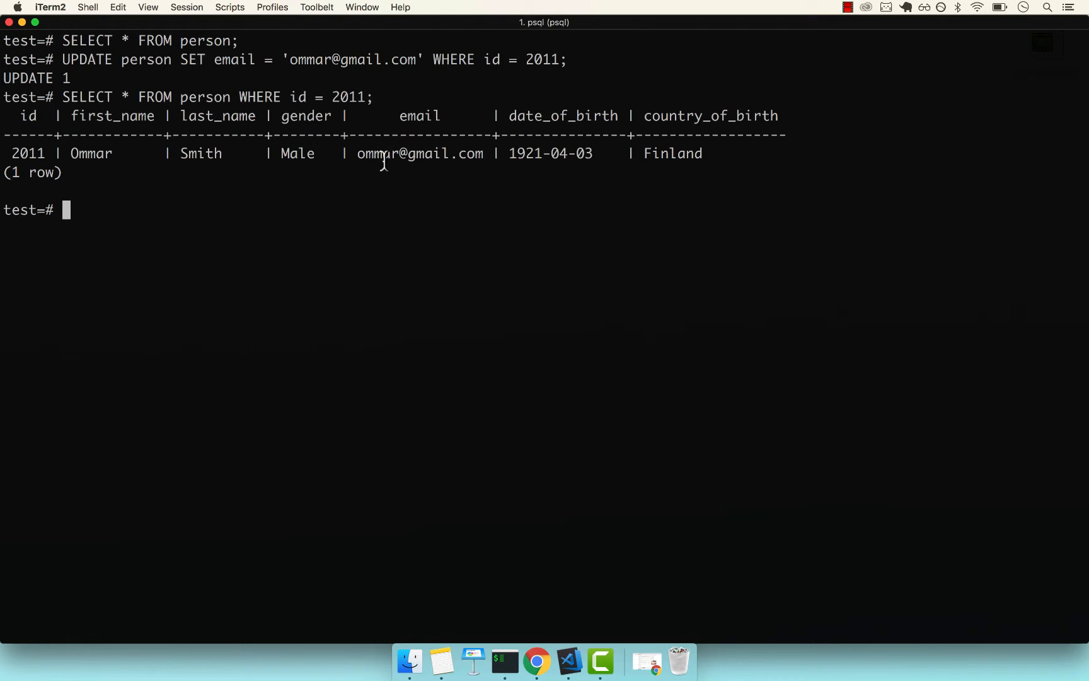
pyautogui.moveTo(385, 189)
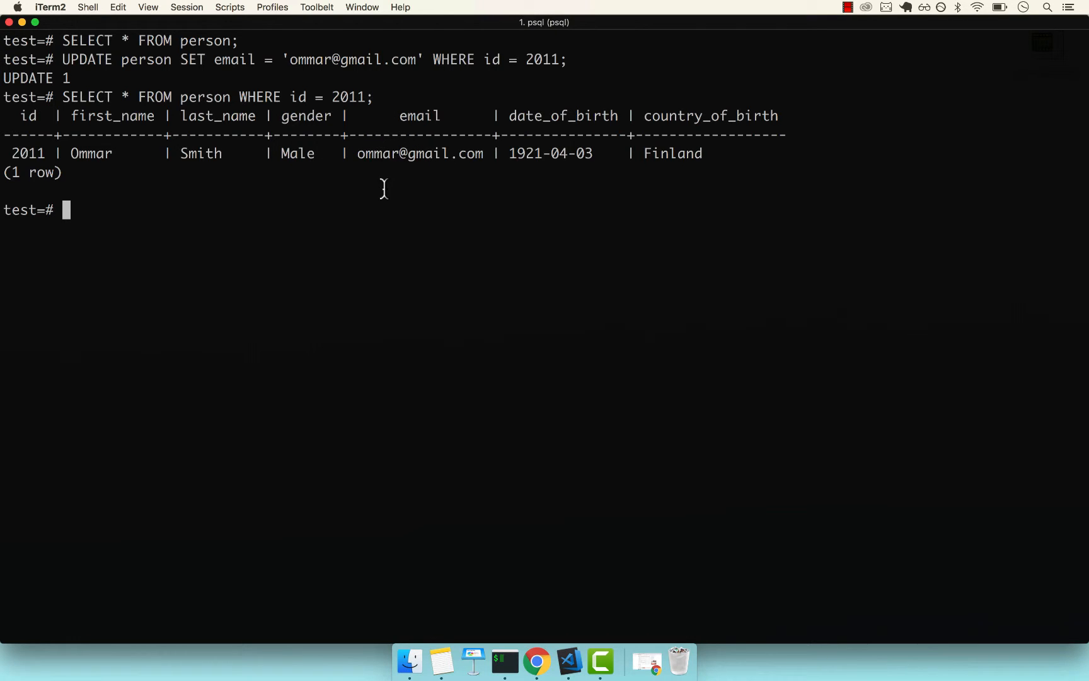
pyautogui.press('Up')
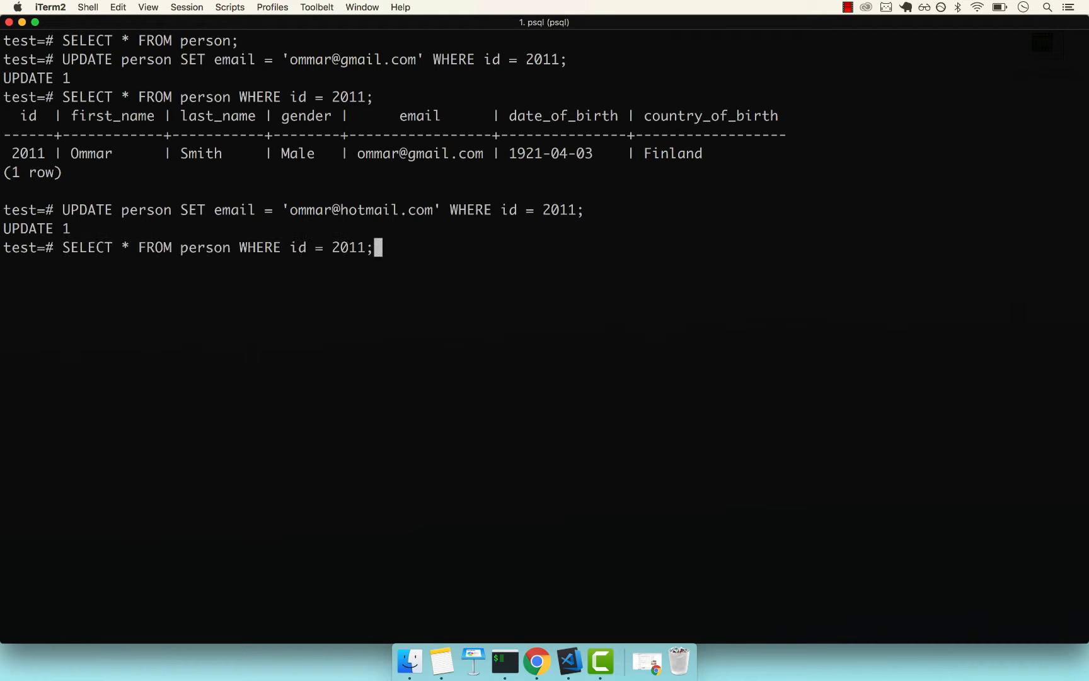
pyautogui.press('Return')
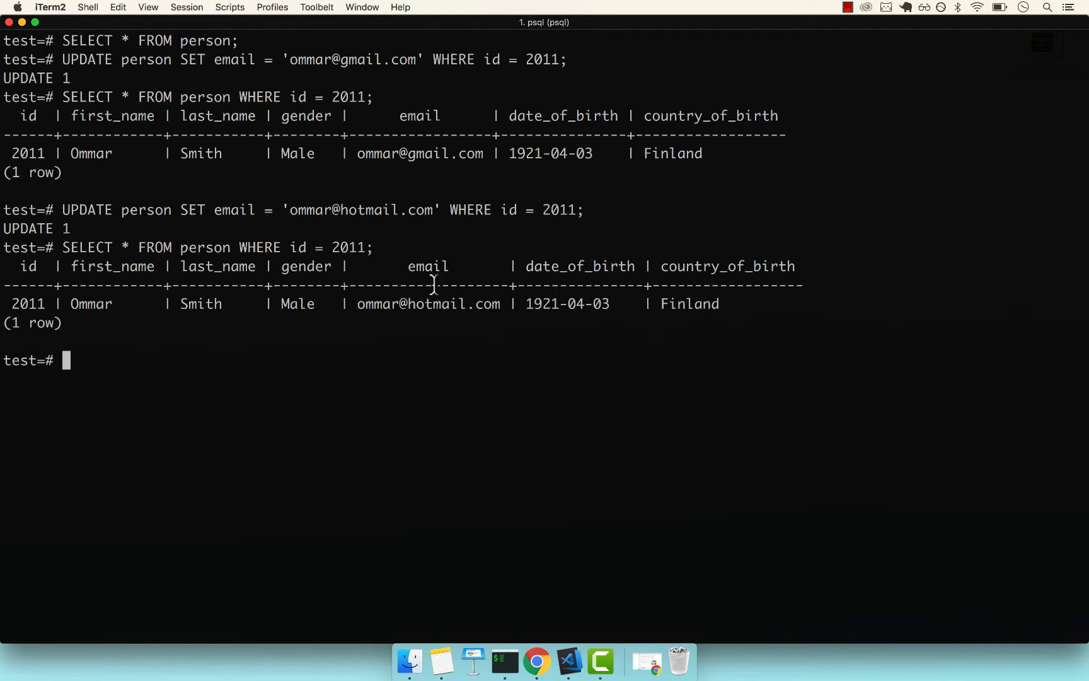
pyautogui.doubleClick(378, 303)
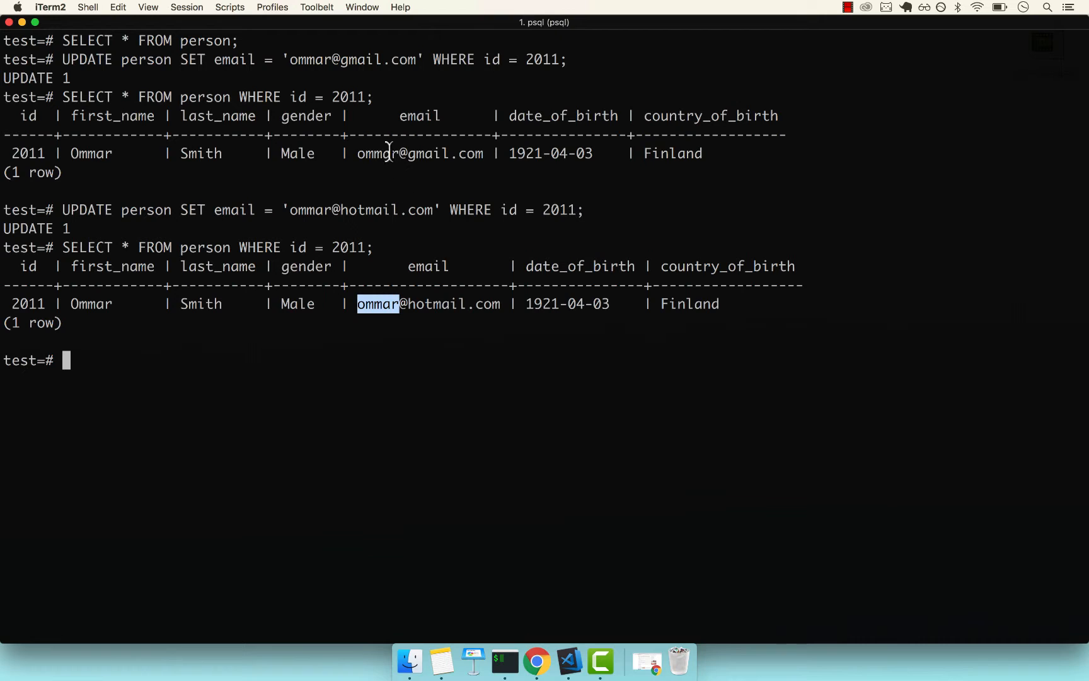
pyautogui.moveTo(429, 304)
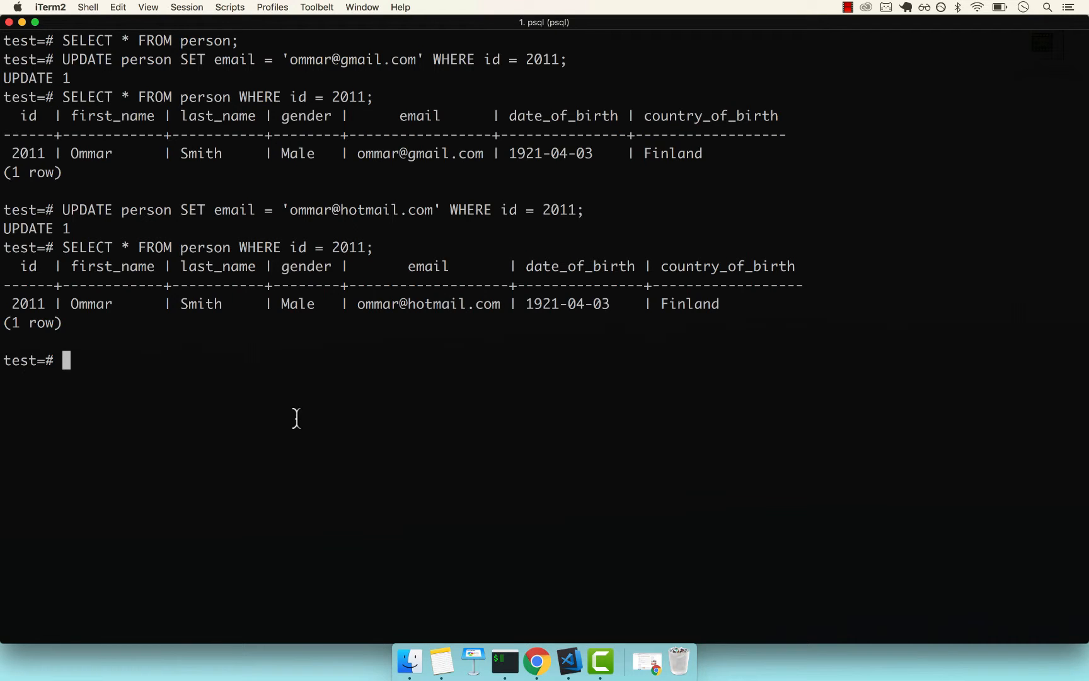
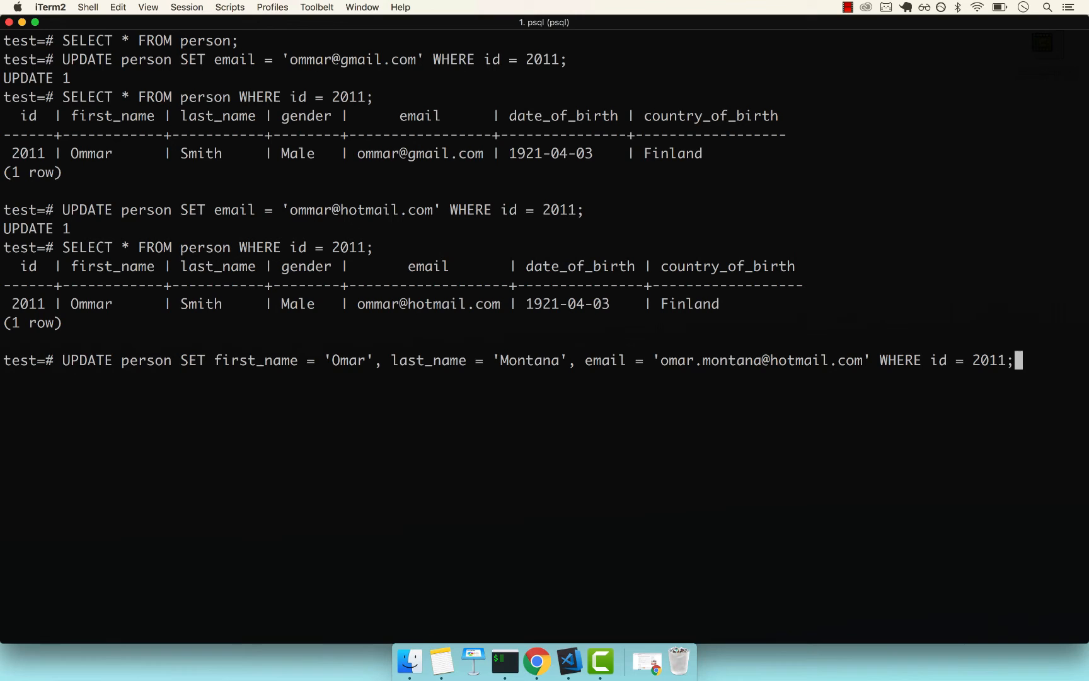
# Run the update on record 2011 and re-query that row with SELECT.
pyautogui.press('Return')
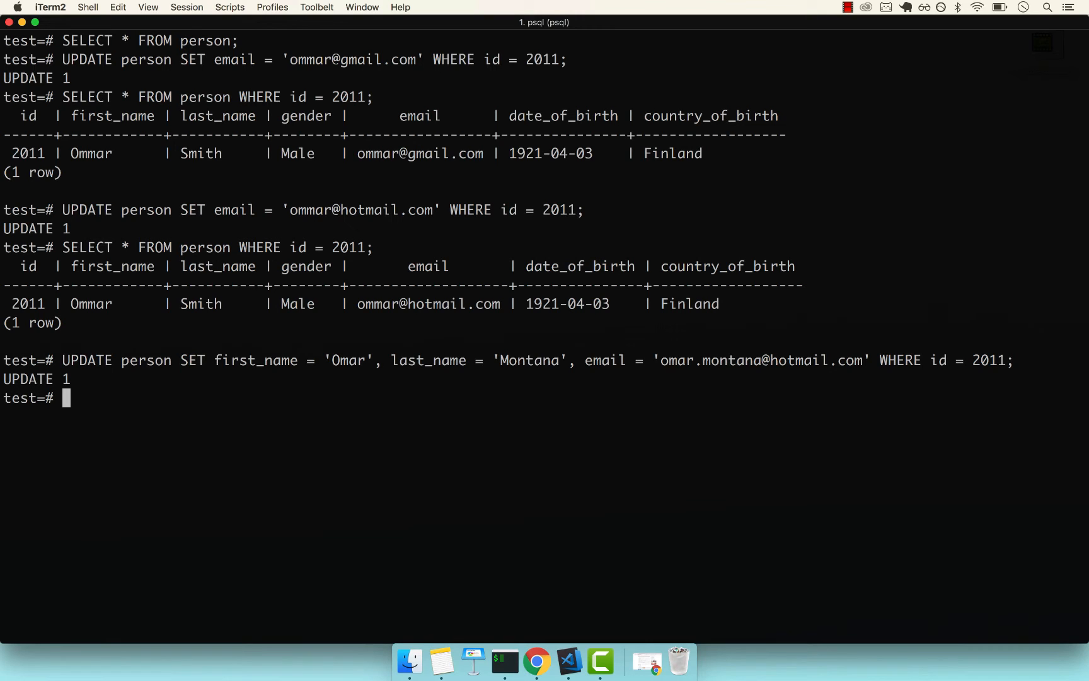
pyautogui.write('SELECT * FROM person WHERE id = 2011;')
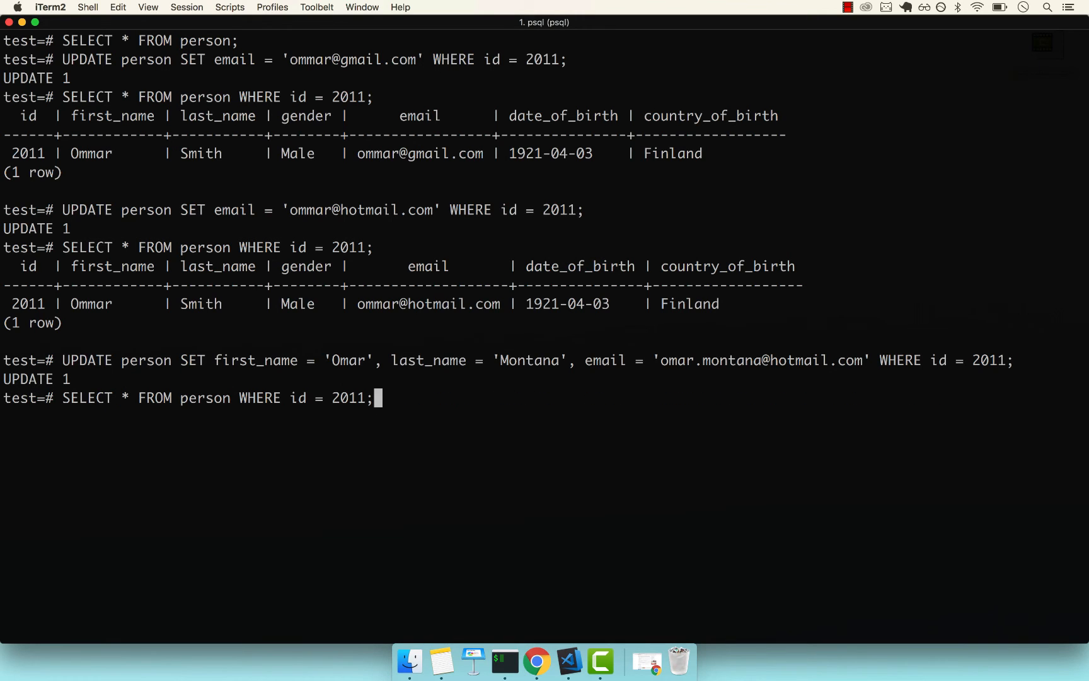
pyautogui.press('Return')
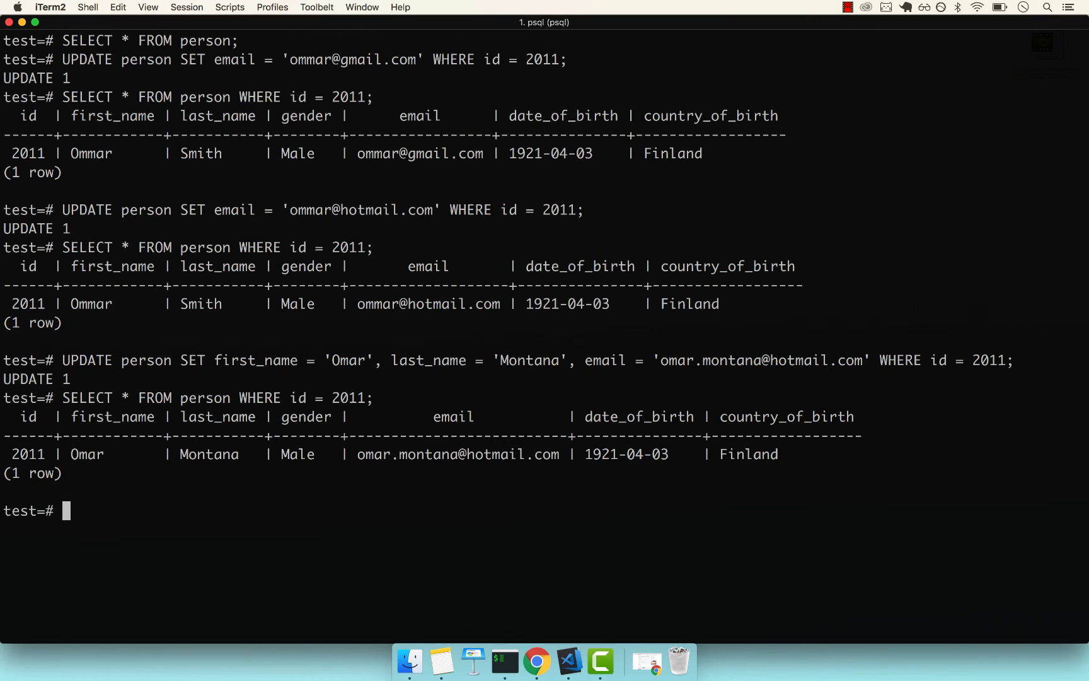
pyautogui.moveTo(86, 457)
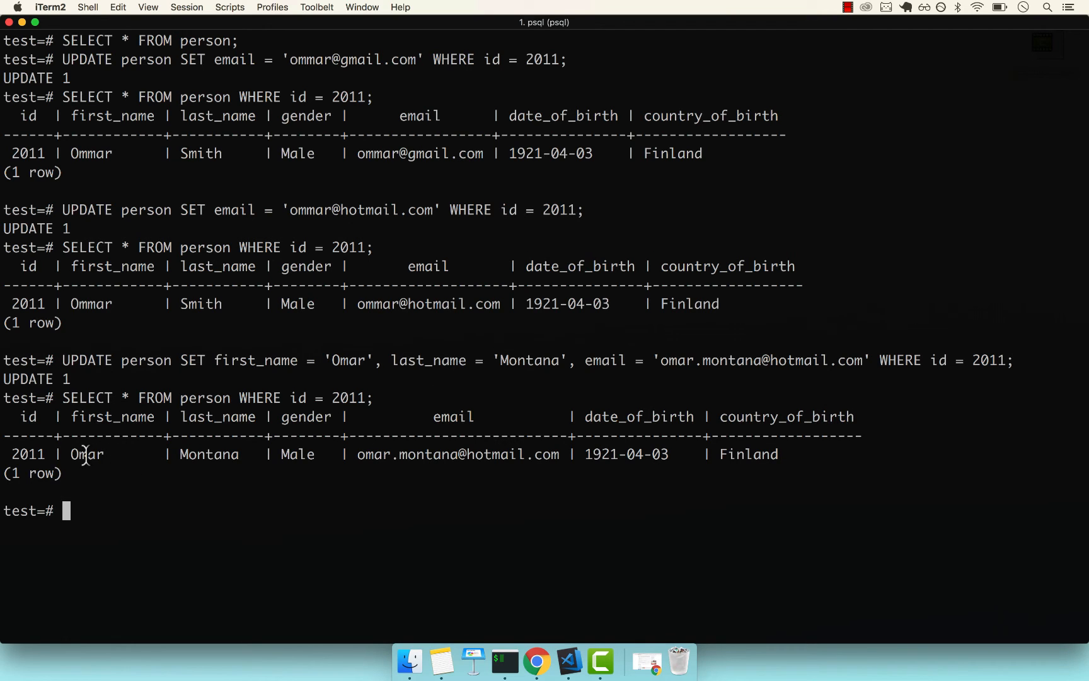
pyautogui.doubleClick(87, 453)
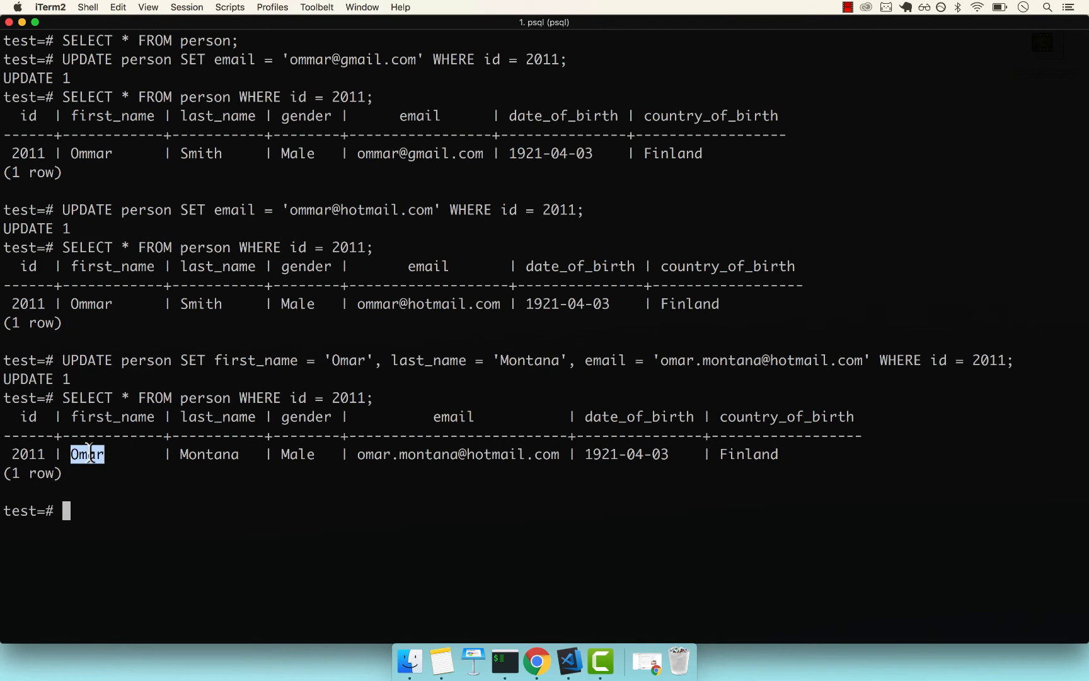
pyautogui.doubleClick(208, 453)
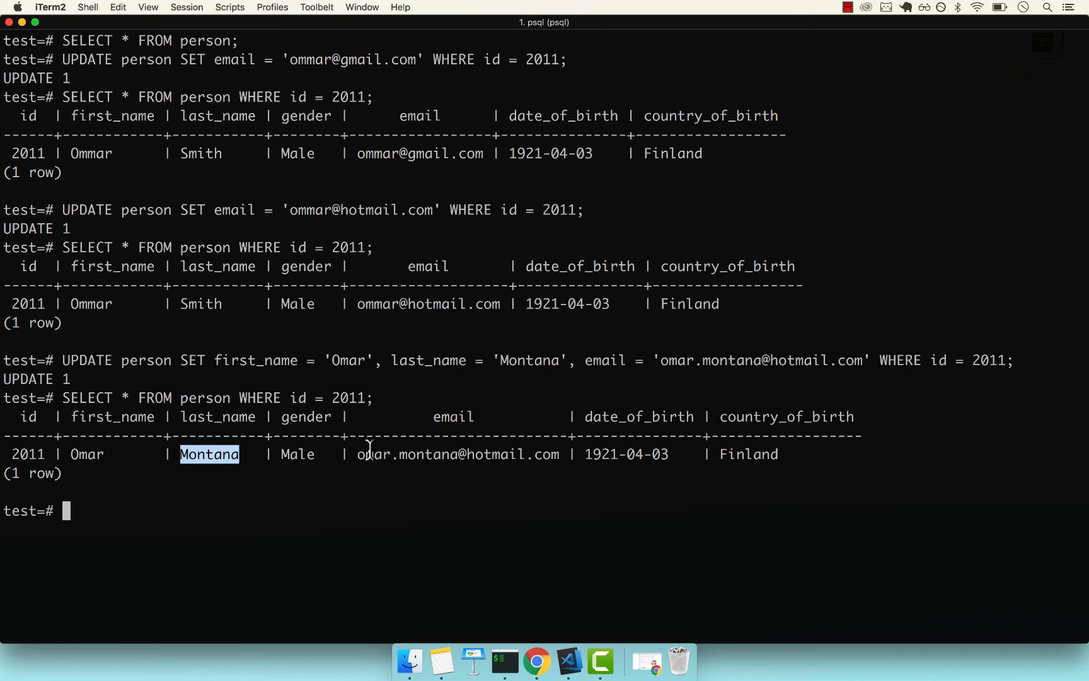
pyautogui.doubleClick(459, 454)
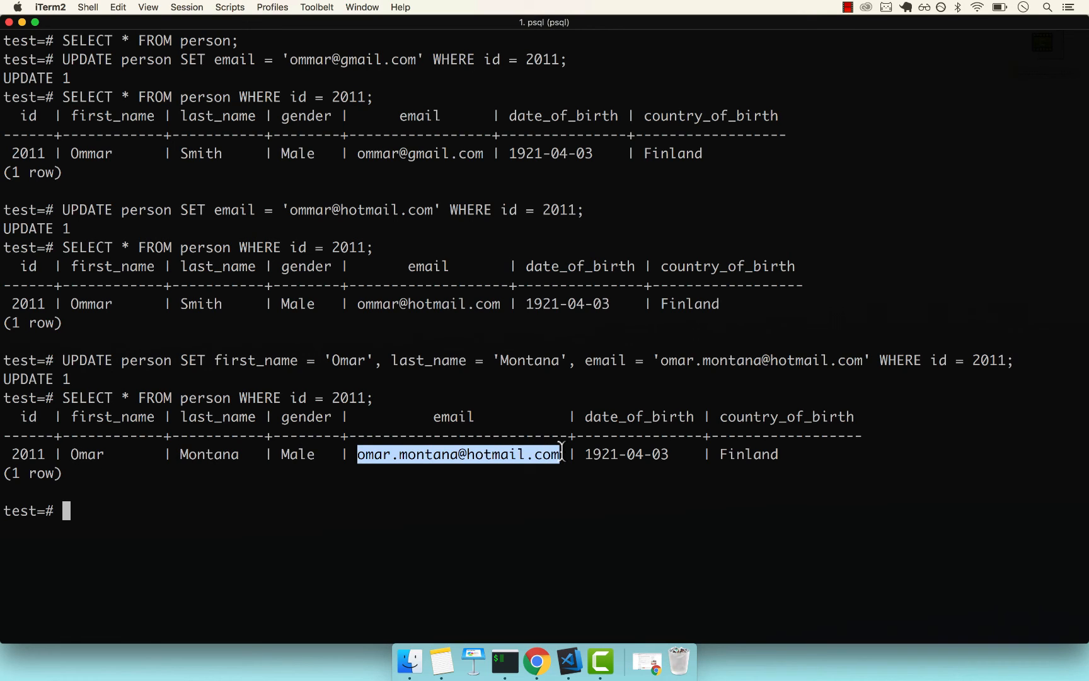